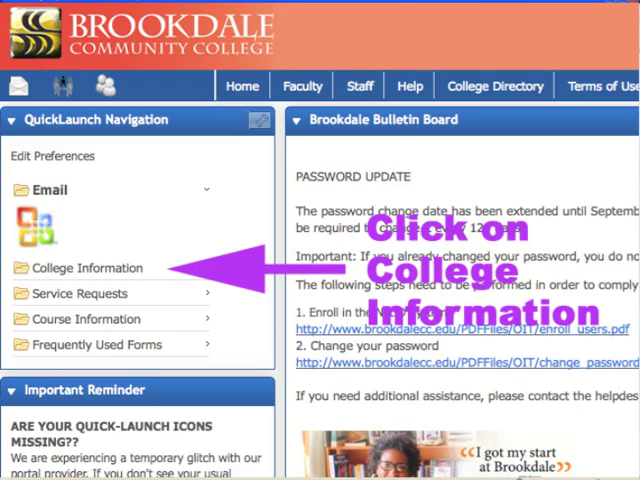
Step: Open WebAdvisor through College Information in the portal's QuickLaunch Navigation panel
left_click(95, 267)
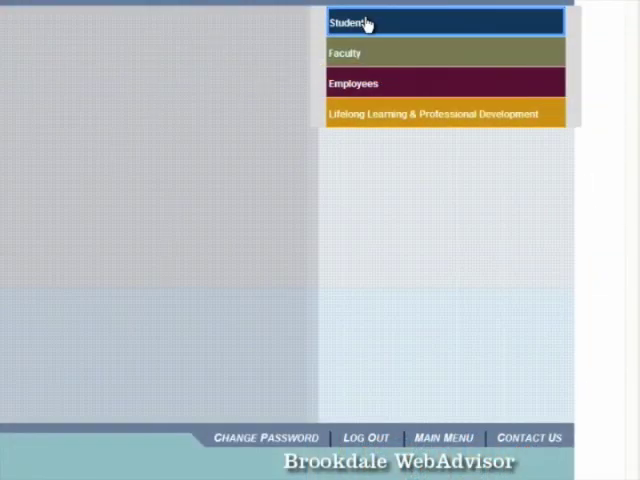
Step: Go to Register/Add/Drop Sections from the Students menu's Registration area
left_click(345, 21)
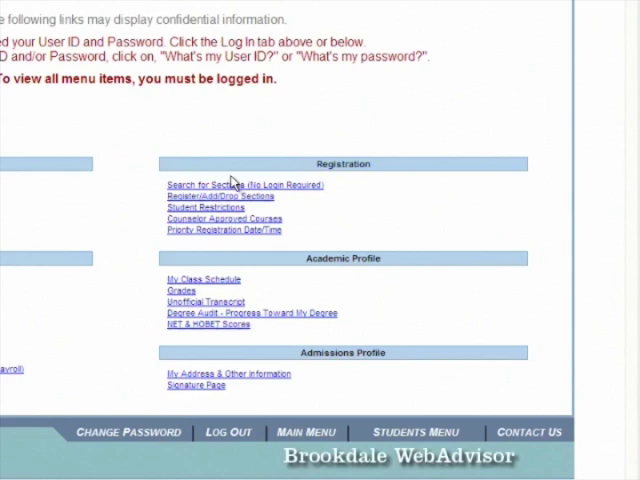
mouse_move(195, 207)
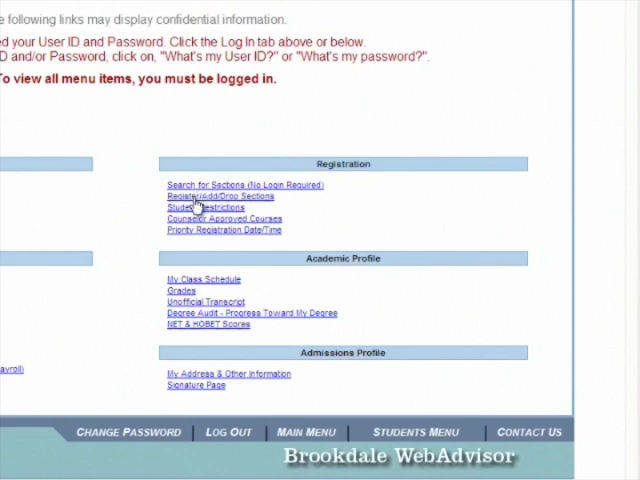
left_click(208, 195)
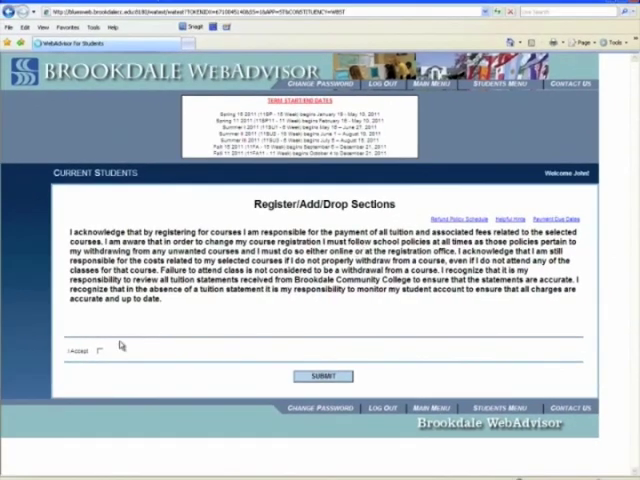
Step: Tick I Accept on the tuition payment acknowledgment and submit it
left_click(100, 352)
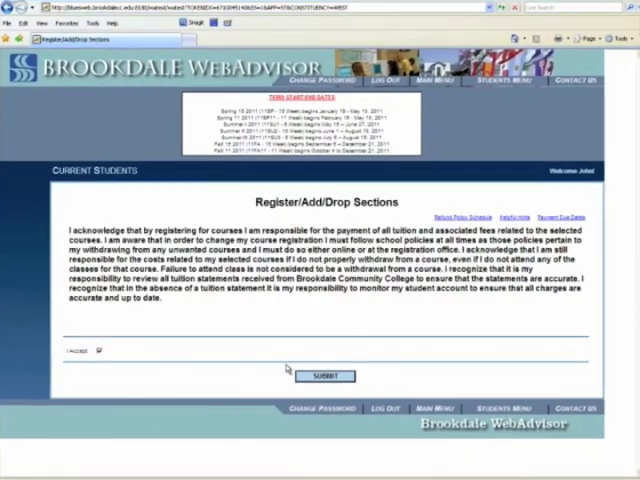
left_click(323, 375)
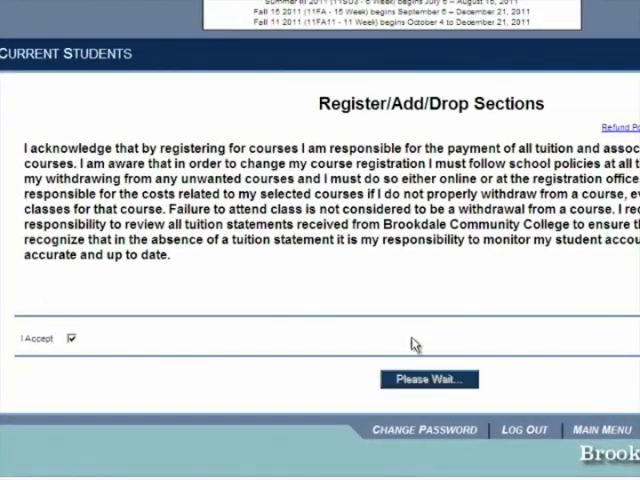
left_click(428, 379)
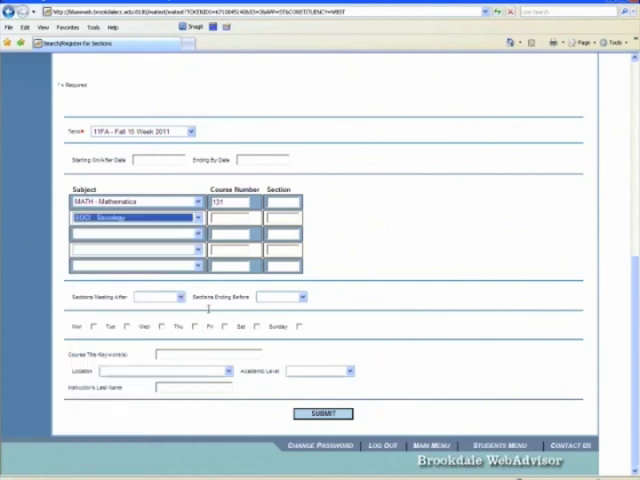
Step: Enter course number 100 and choose the fourth course row's subject
type("100")
left_click(235, 217)
type("105")
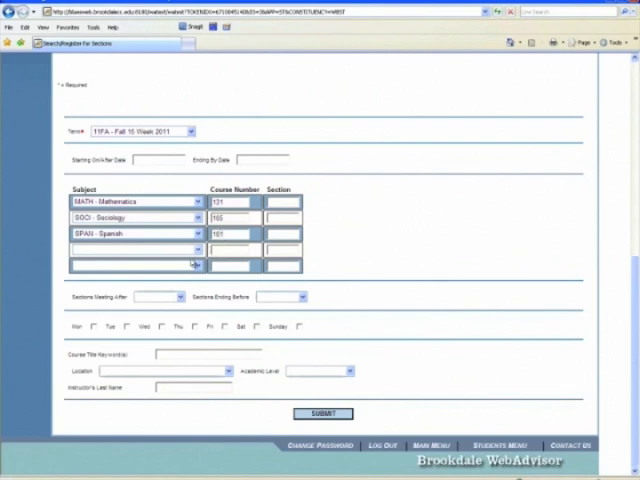
left_click(196, 249)
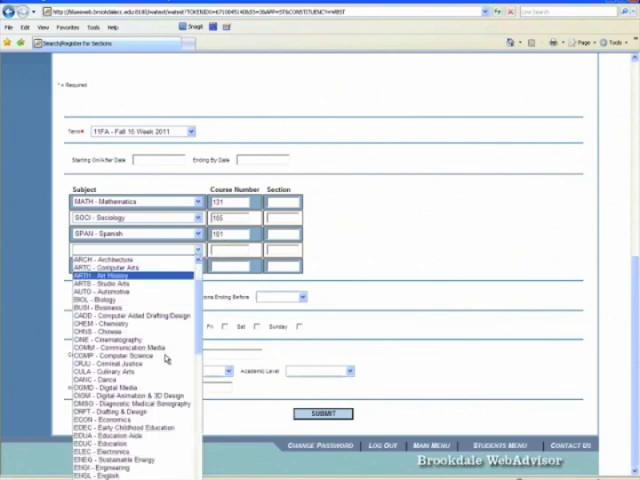
scroll("down", 3)
type("105")
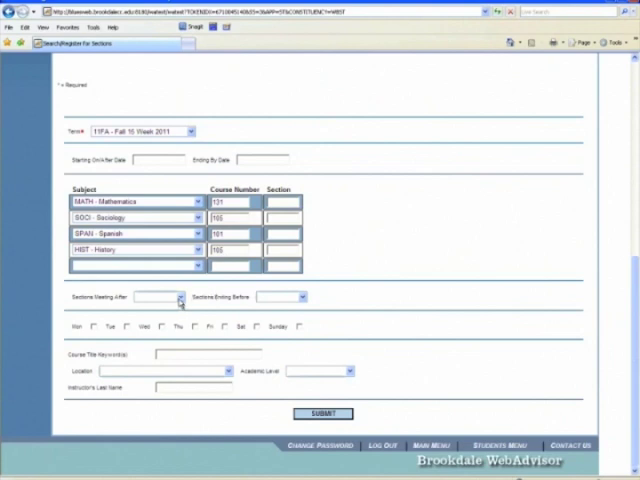
Step: Try the meeting time and location filters, clear the time limits, and run the search
left_click(178, 297)
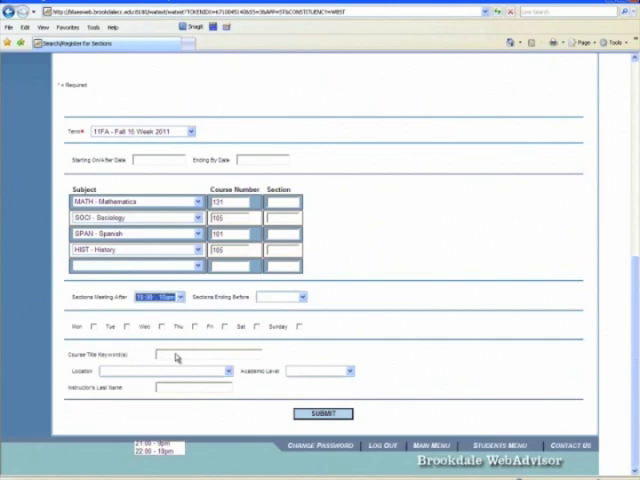
left_click(303, 296)
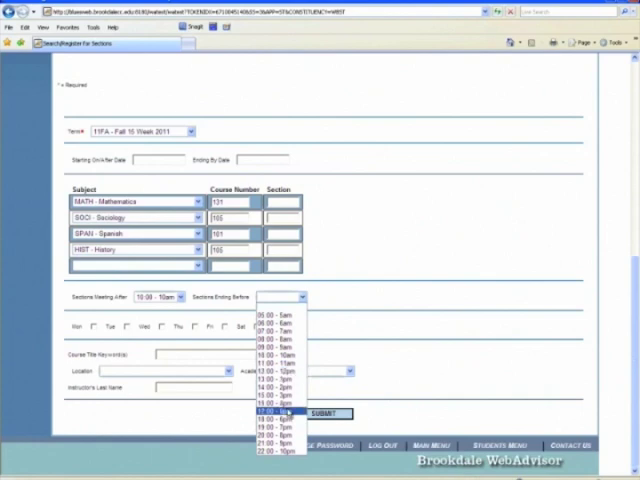
left_click(277, 410)
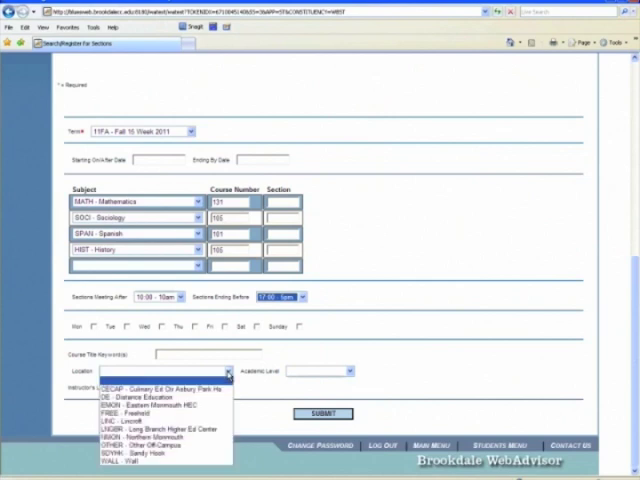
left_click(282, 296)
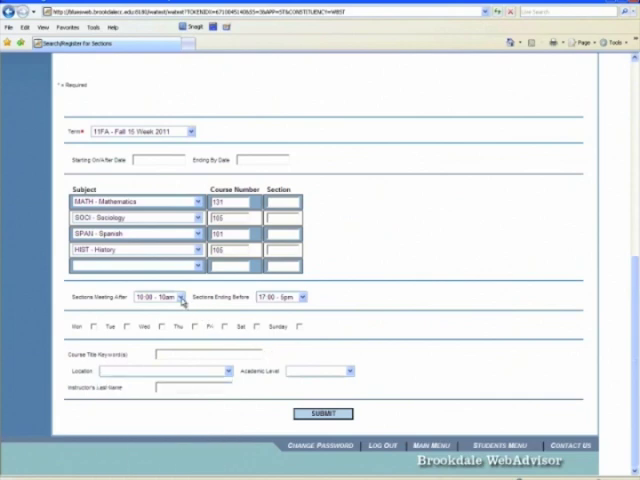
left_click(180, 296)
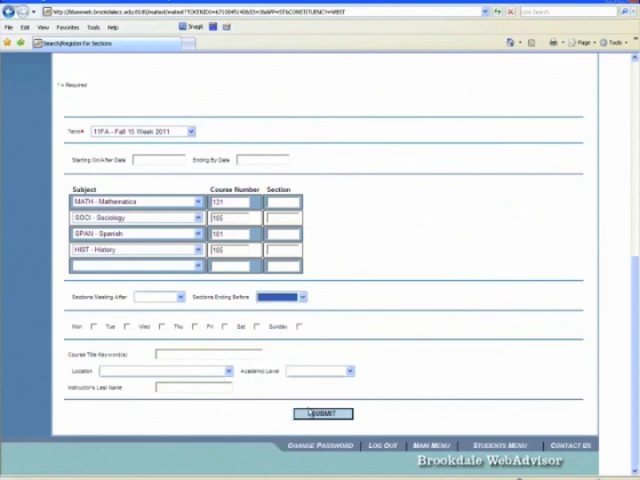
left_click(323, 414)
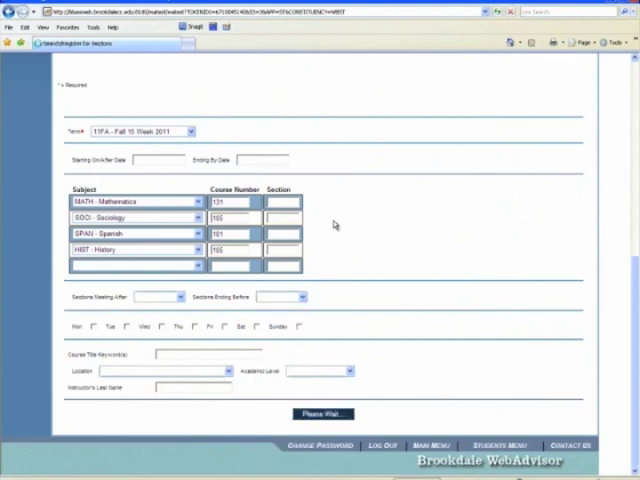
left_click(322, 414)
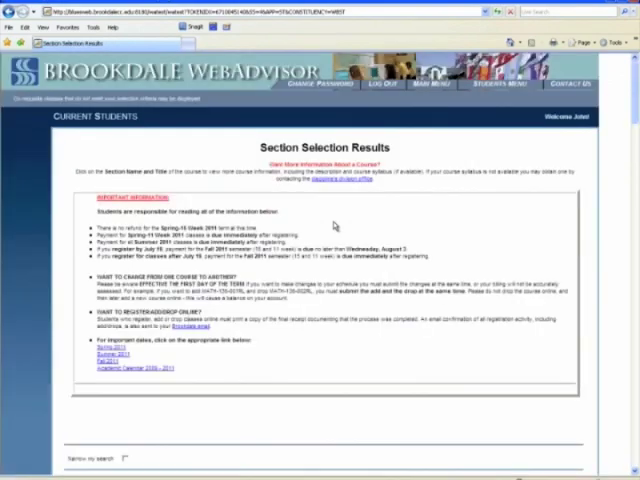
Step: Select the Friday afternoon MATH-131 statistics section in the results
scroll("down", 3)
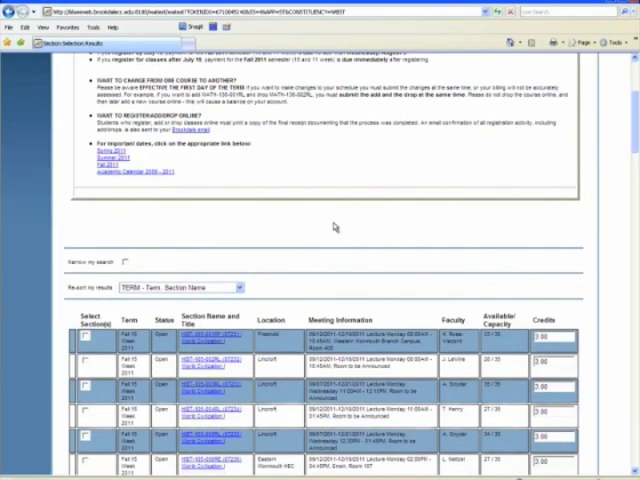
scroll("down", 3)
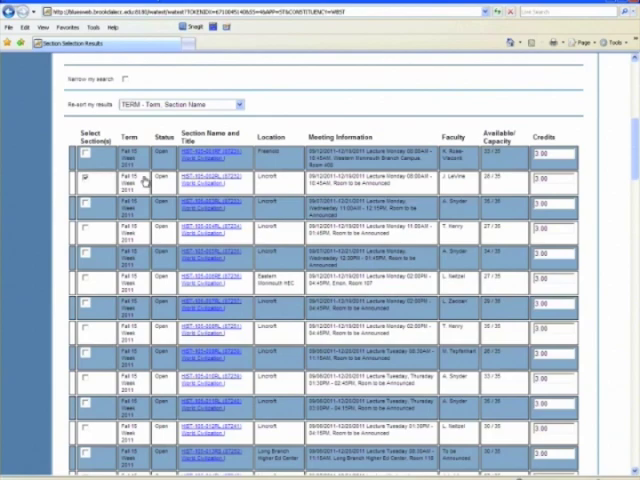
scroll("down", 3)
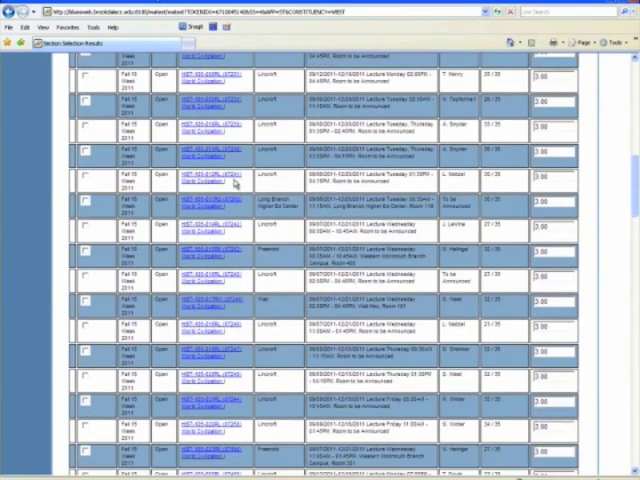
scroll("down", 3)
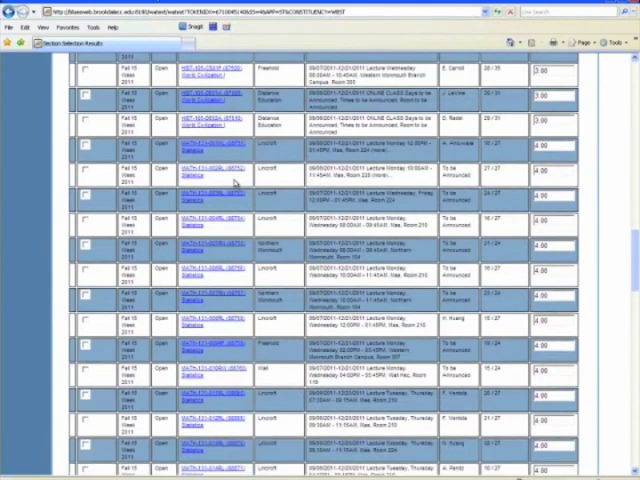
mouse_move(237, 183)
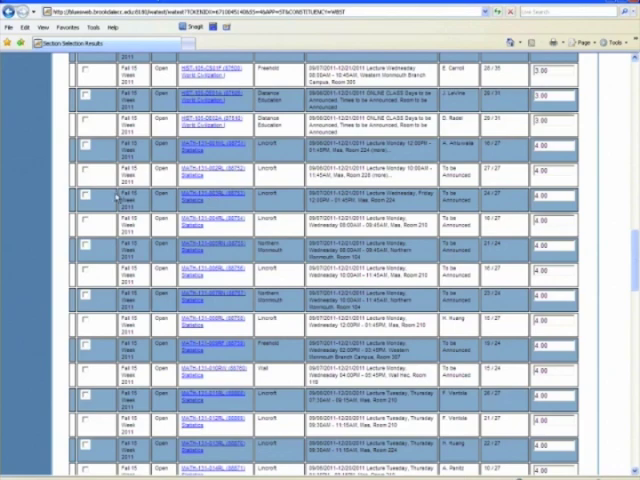
left_click(89, 194)
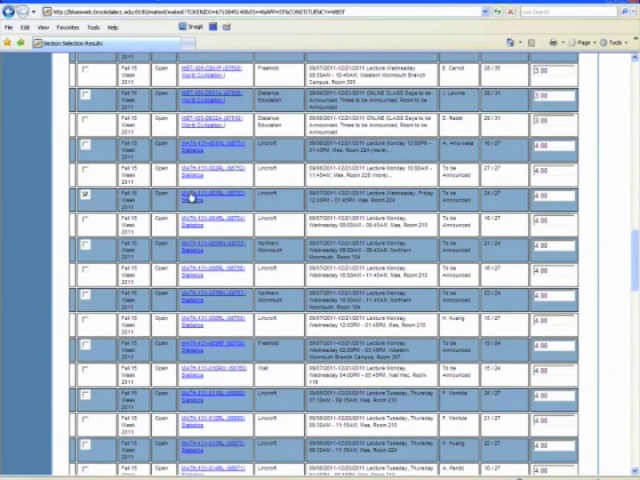
Step: Select a SPAN-101 section and submit the chosen sections for registration
scroll("down", 3)
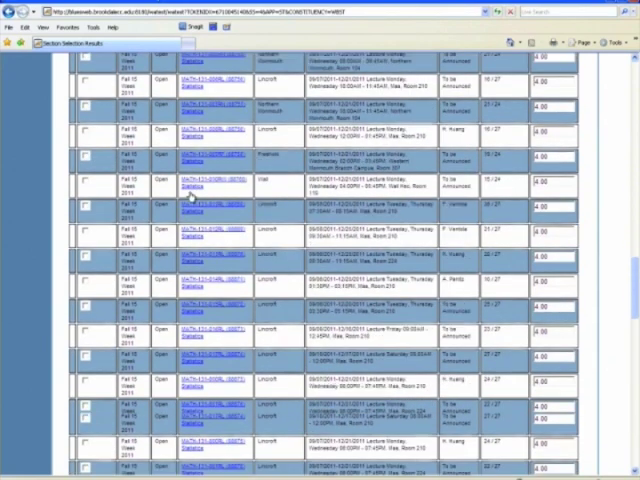
scroll("down", 3)
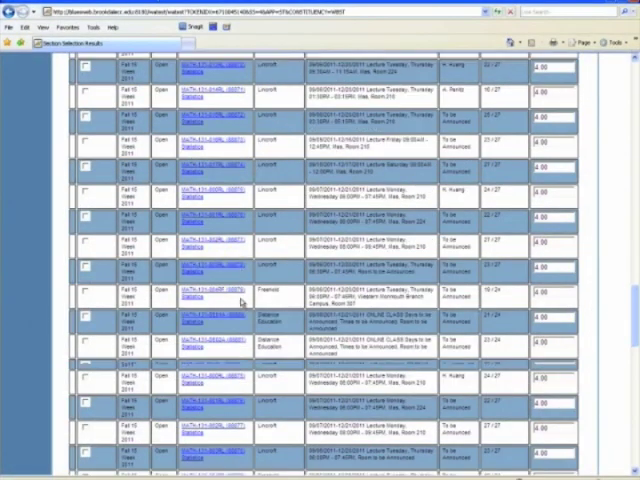
scroll("down", 3)
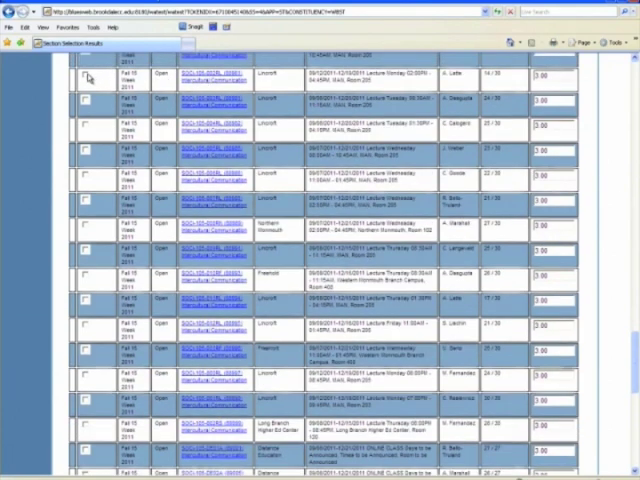
scroll("down", 3)
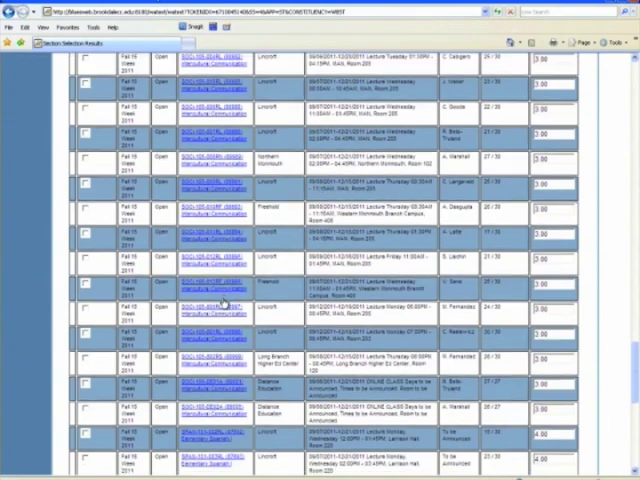
scroll("down", 3)
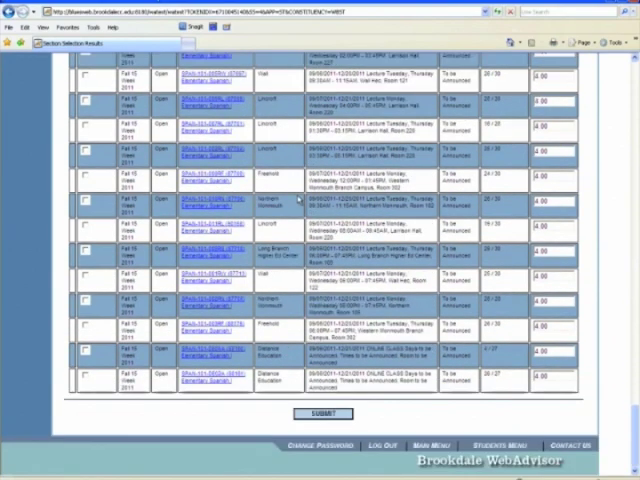
scroll("down", 3)
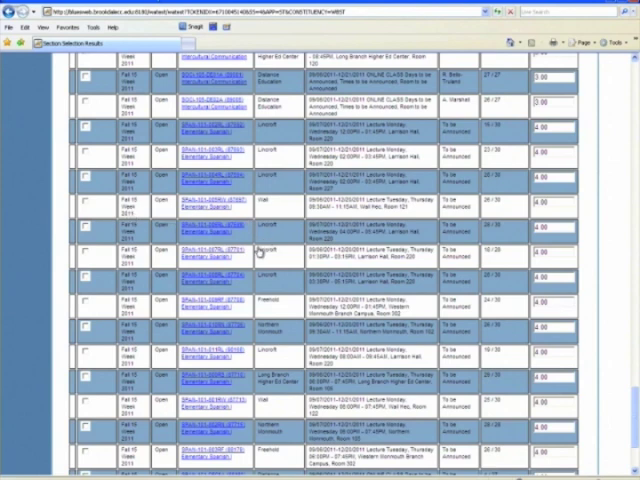
mouse_move(88, 253)
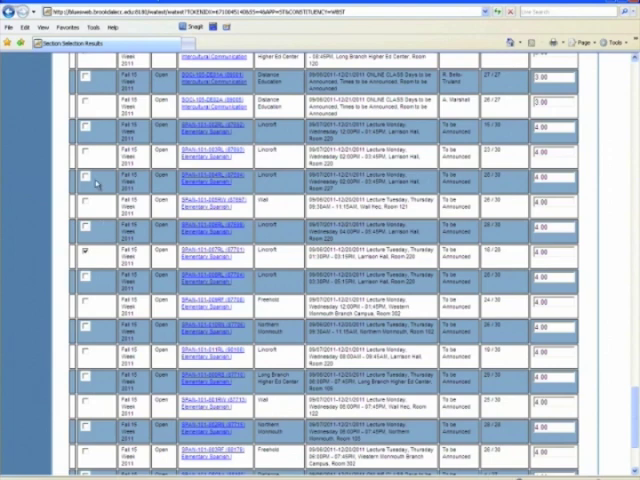
scroll("down", 3)
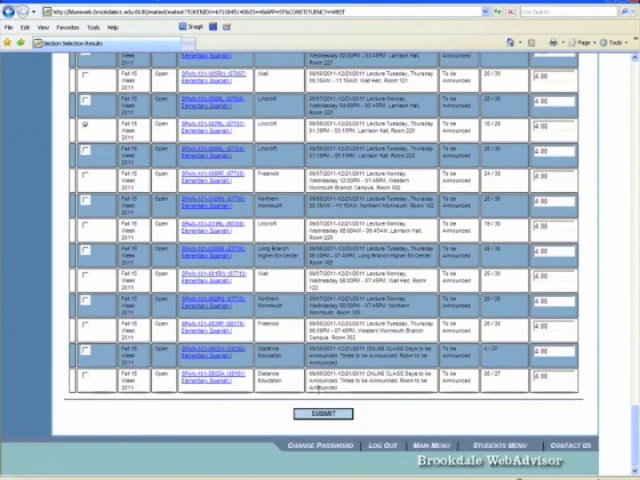
left_click(320, 414)
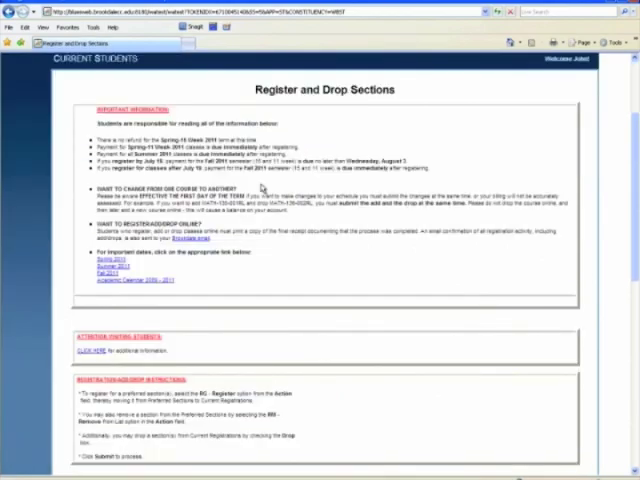
Step: Mark the four preferred sections RG - Register and submit the registration
scroll("down", 3)
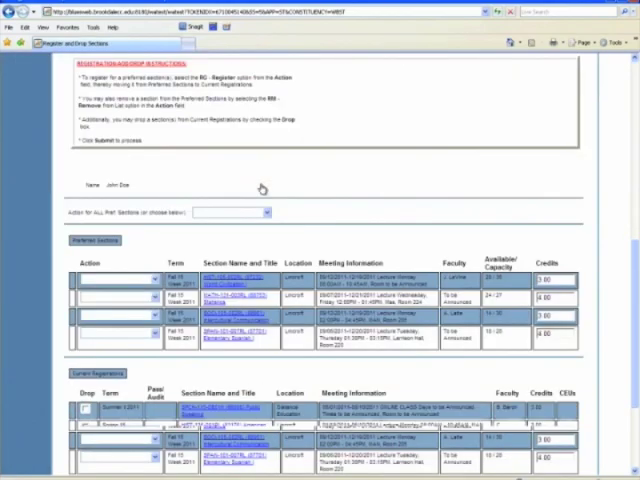
scroll("down", 3)
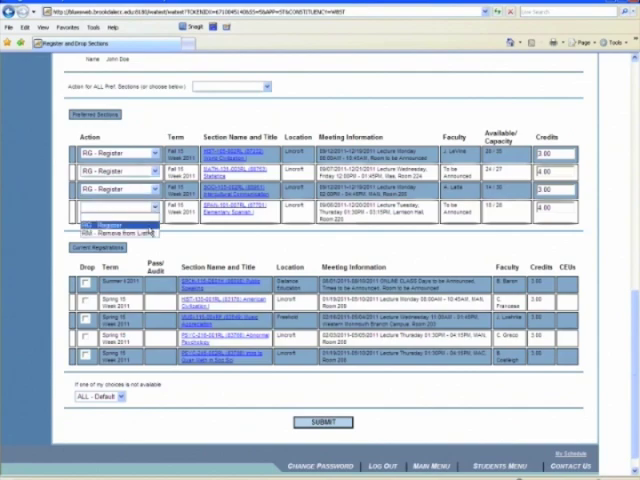
scroll("down", 3)
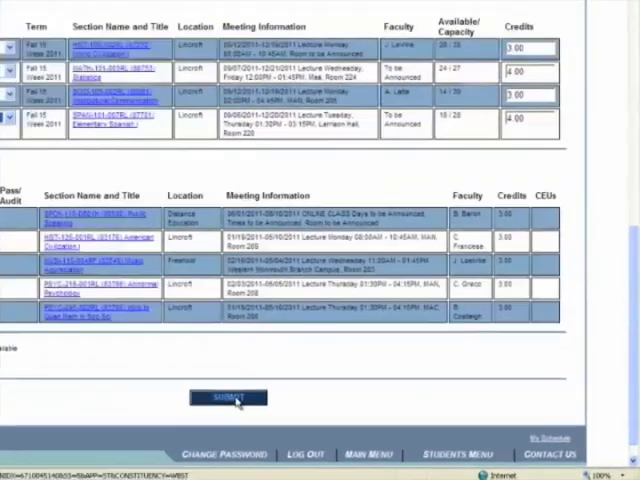
left_click(229, 397)
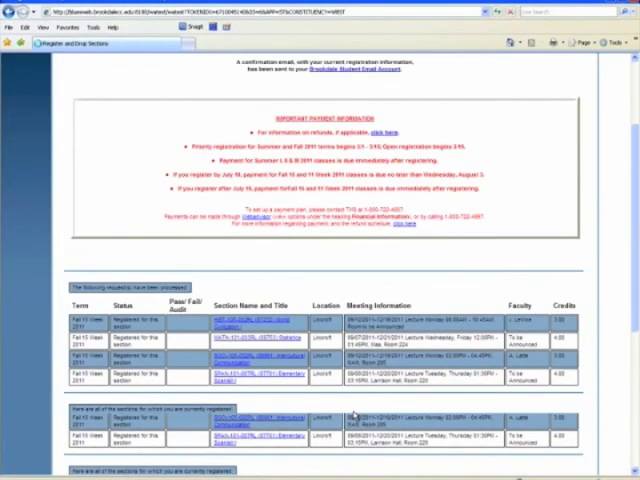
Step: Scroll to the footer navigation bar to reach the Students Menu
scroll("down", 3)
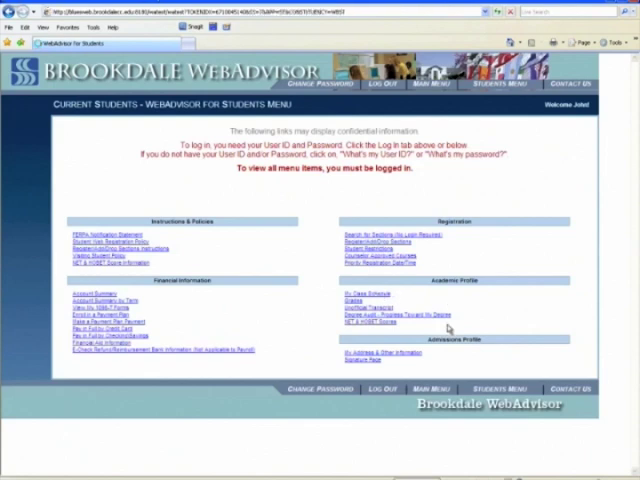
mouse_move(447, 330)
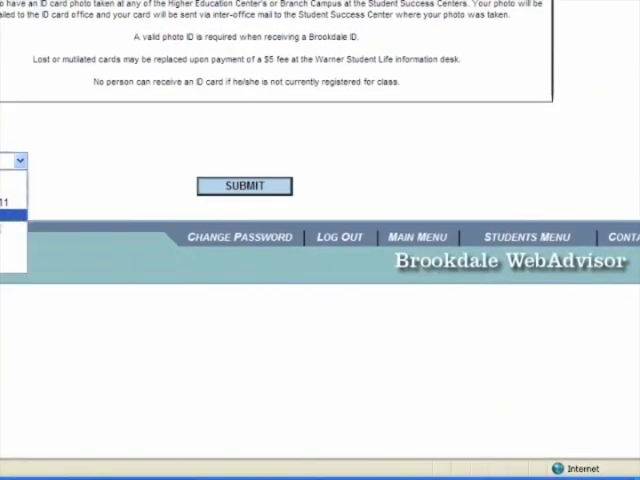
Step: Submit the Fall 2011 term choice to load My Class Schedule
left_click(244, 186)
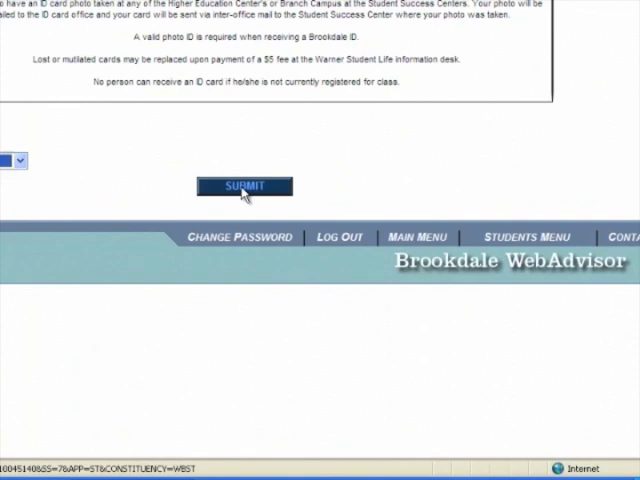
mouse_move(470, 192)
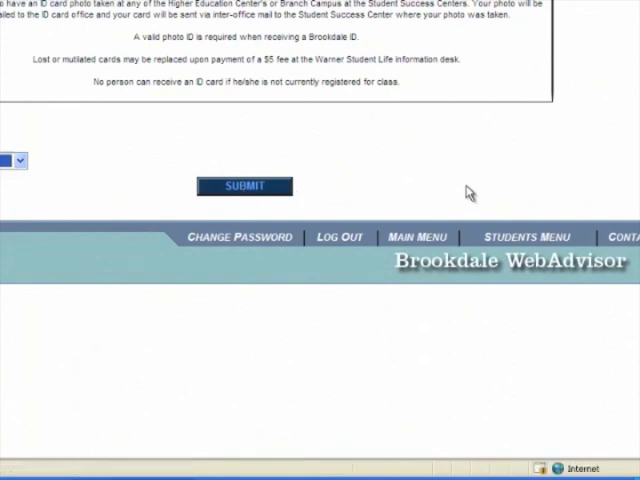
left_click(244, 186)
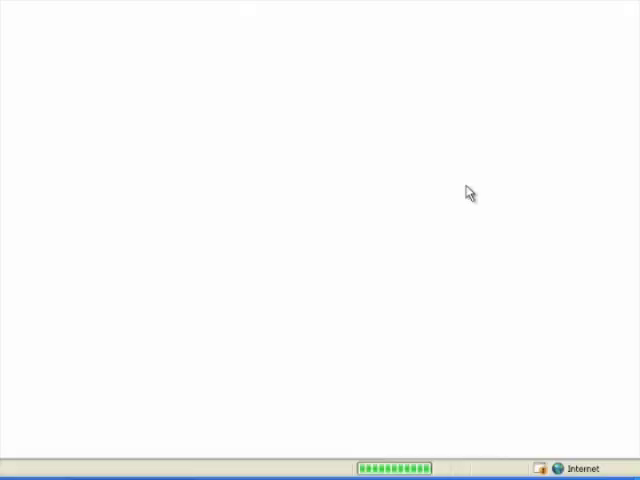